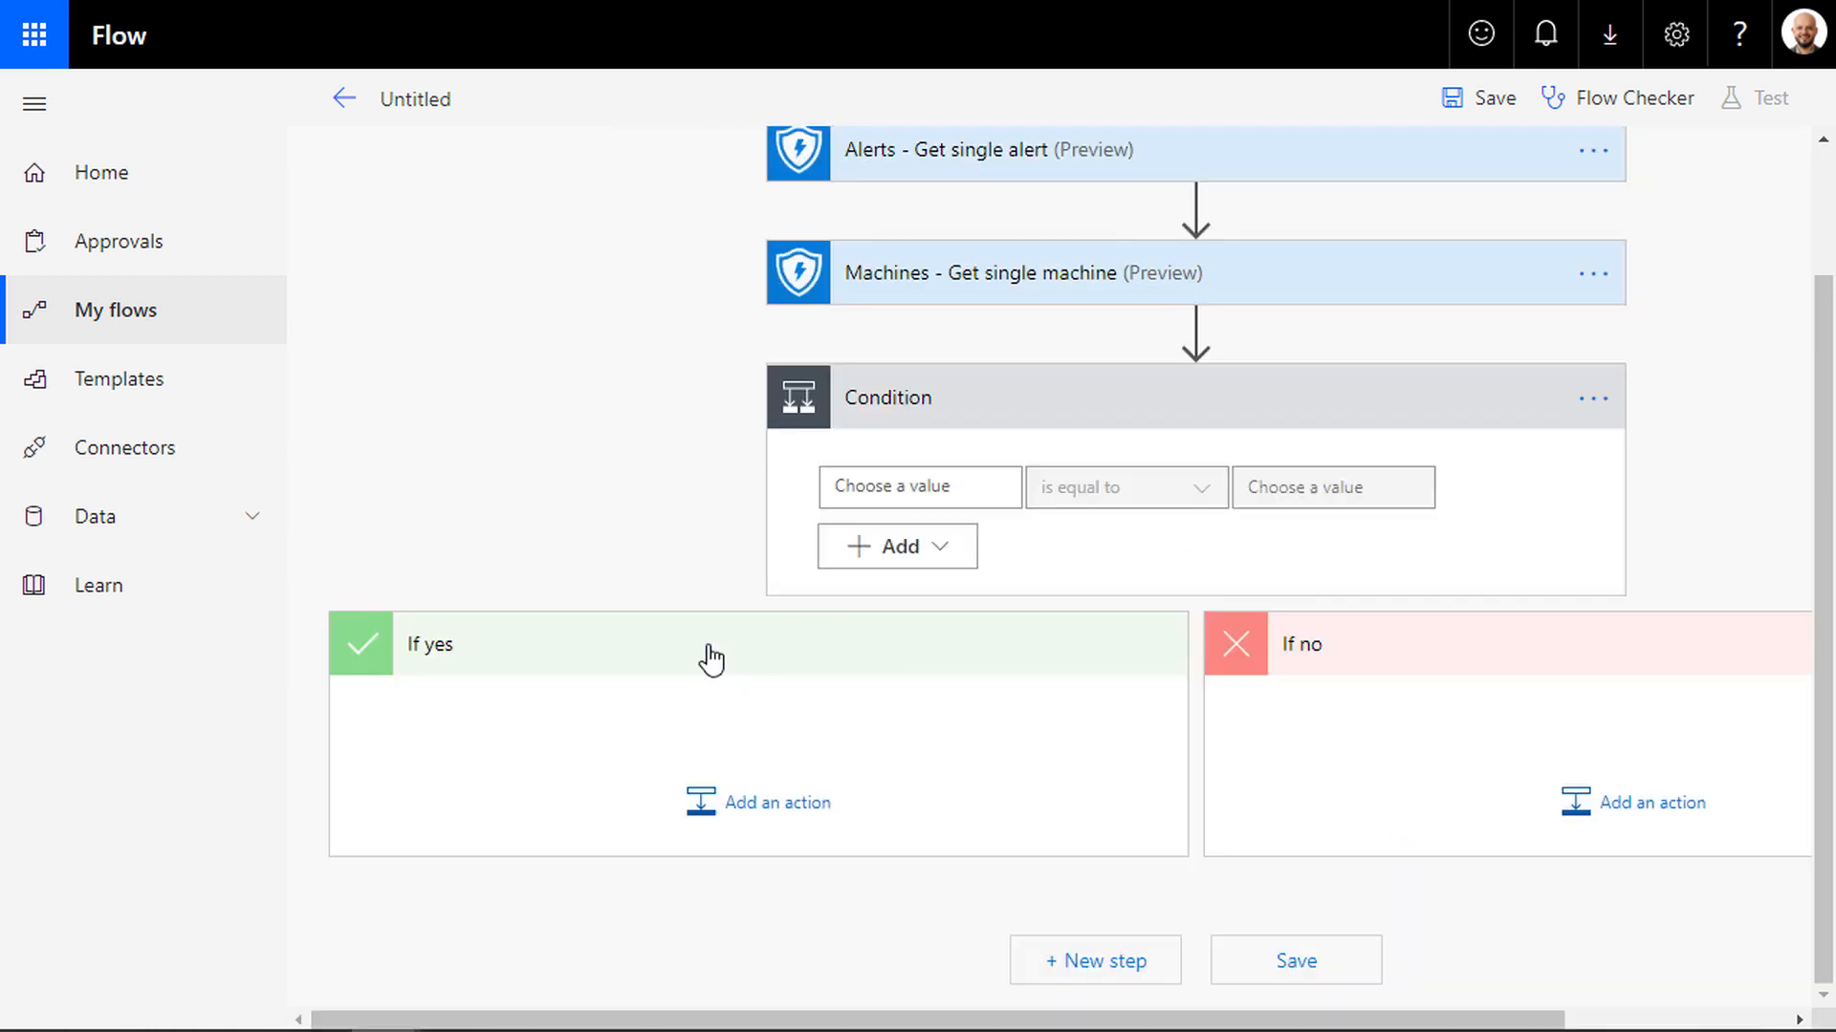
type("A")
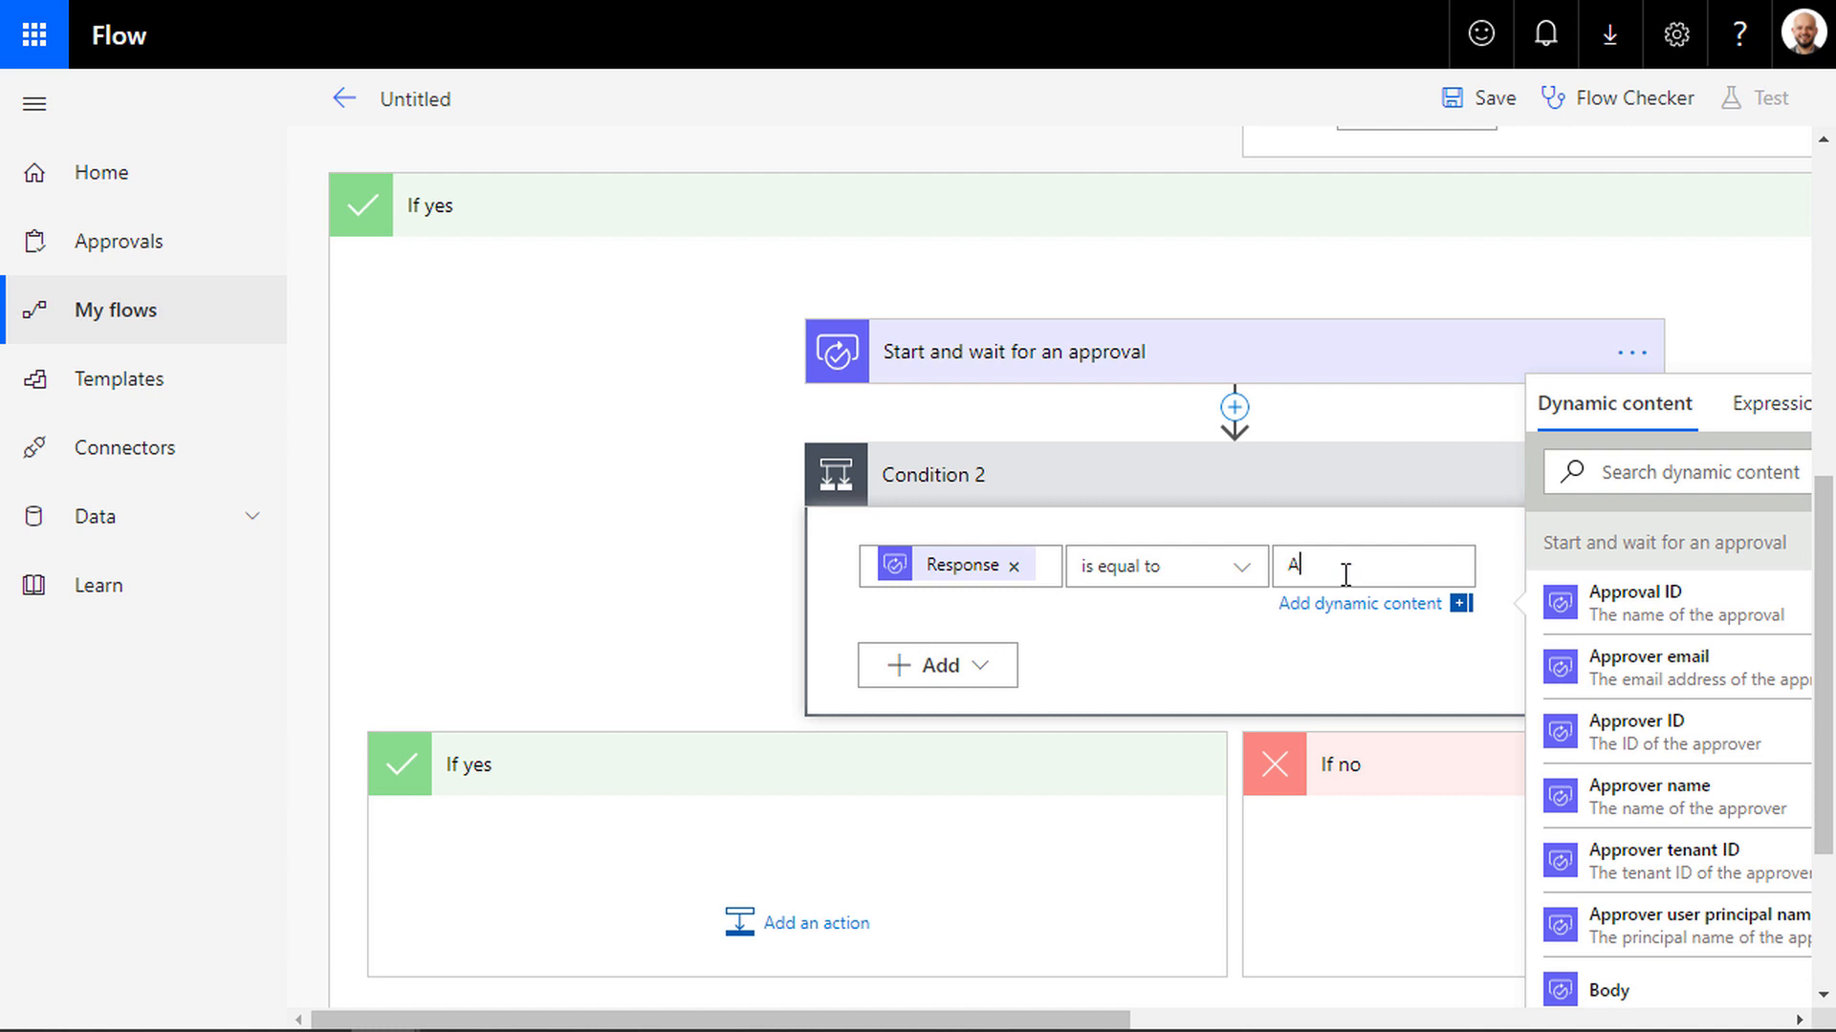
type("pprove")
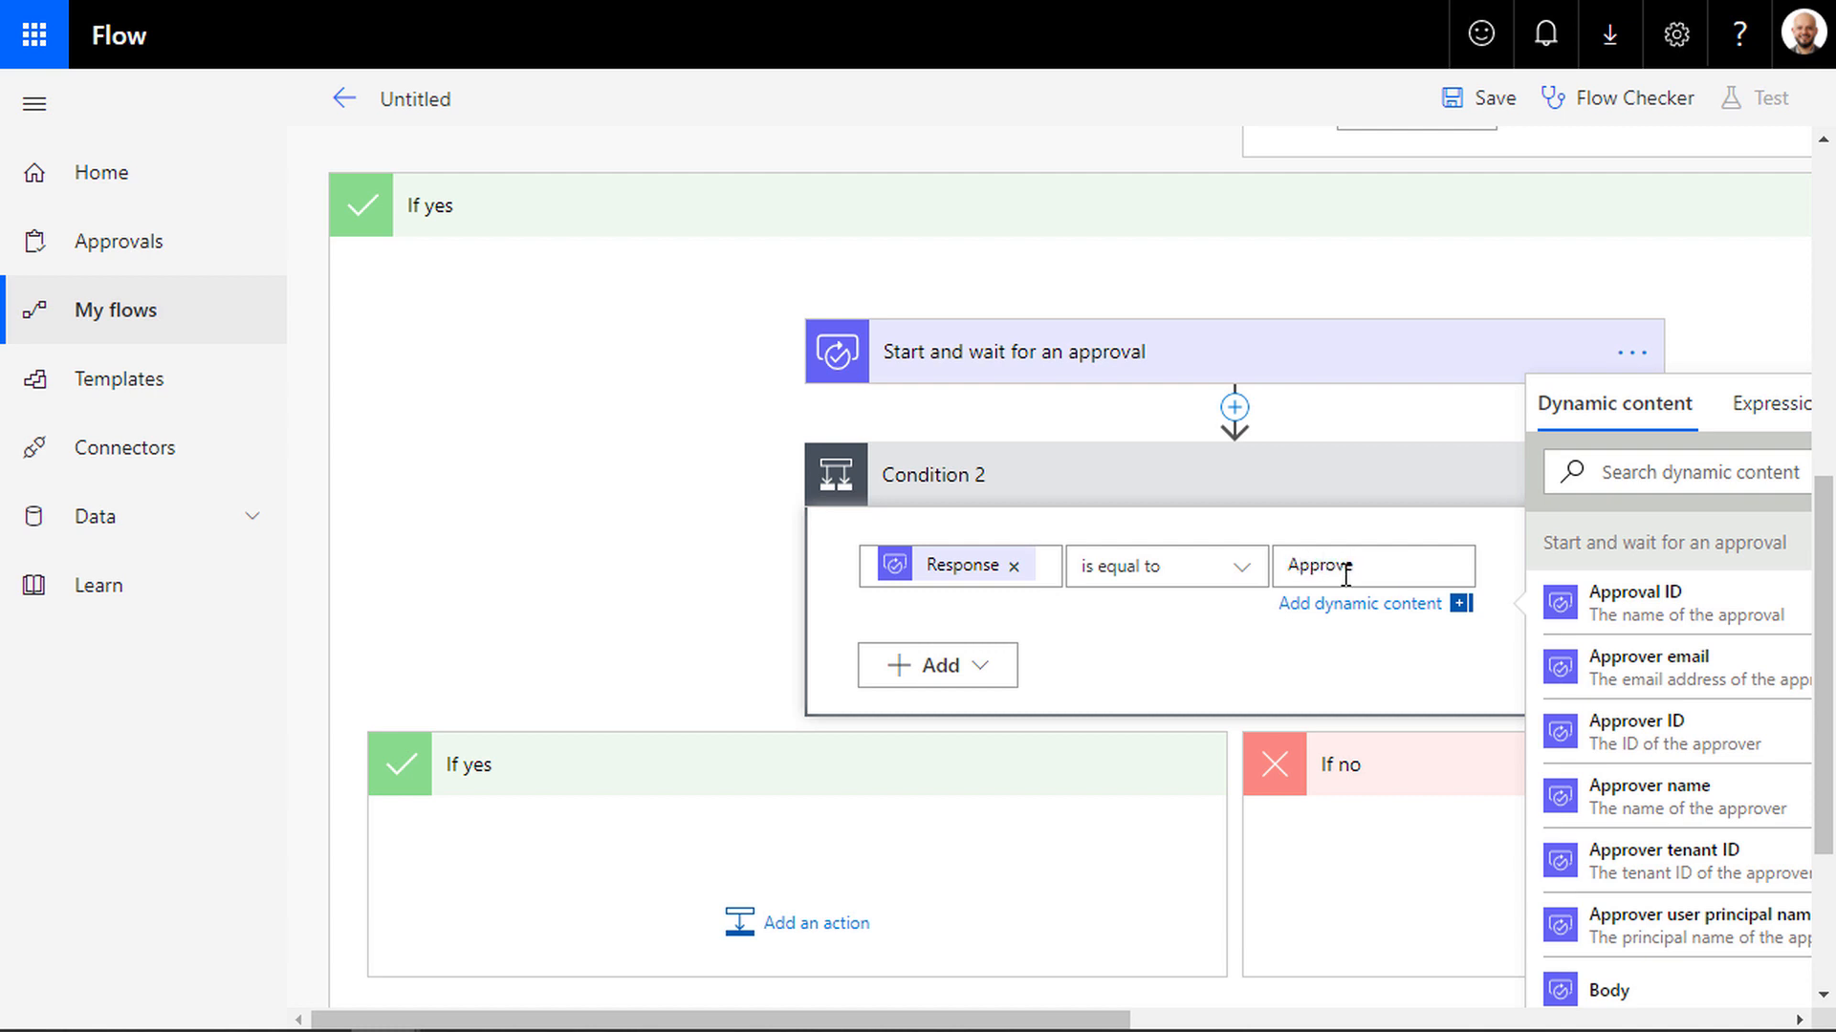